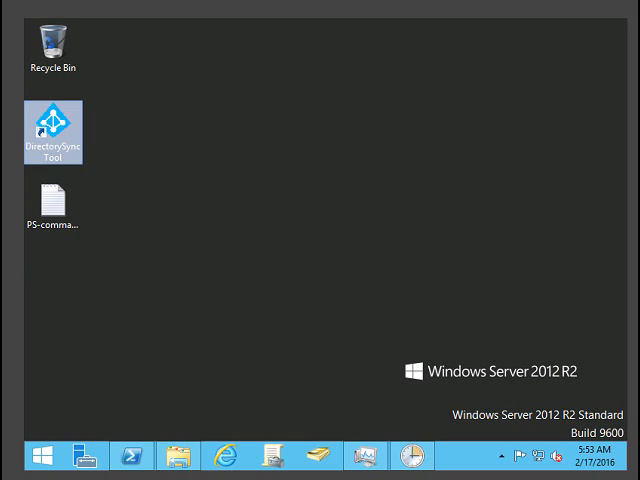
Step: Launch DirectorySync Tool and submit the Azure AD global administrator credentials
{"action": "left_click", "coordinate": [52, 117]}
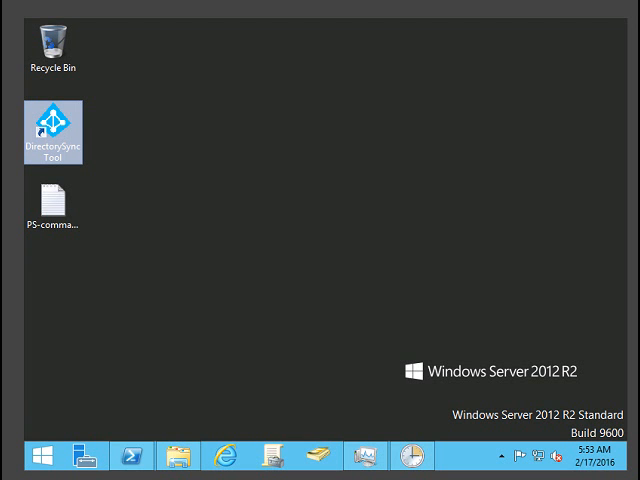
{"action": "double_click", "coordinate": [52, 130]}
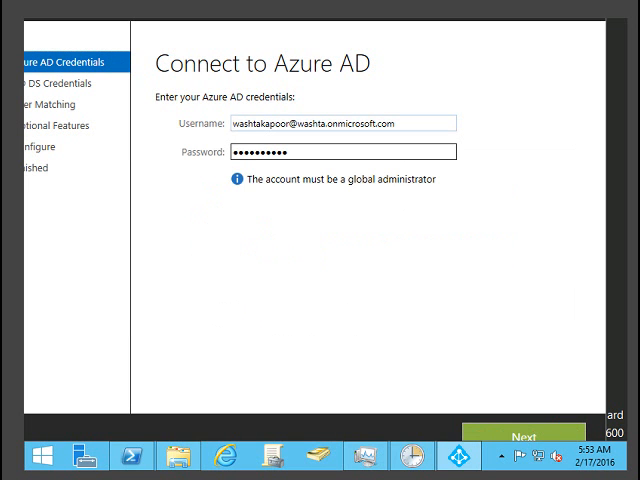
{"action": "triple_click", "coordinate": [334, 123]}
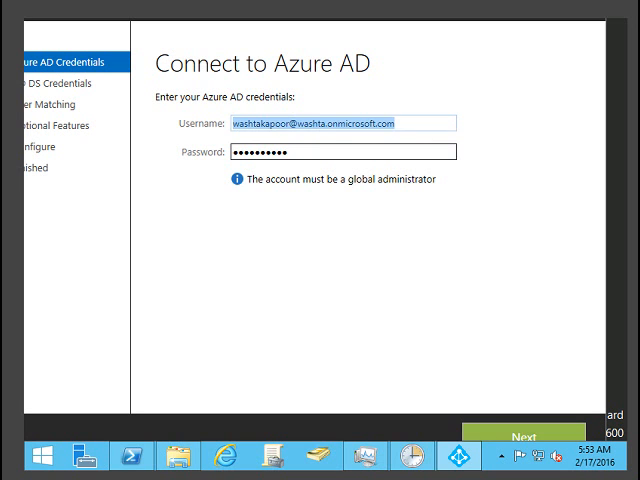
{"action": "left_click", "coordinate": [518, 434]}
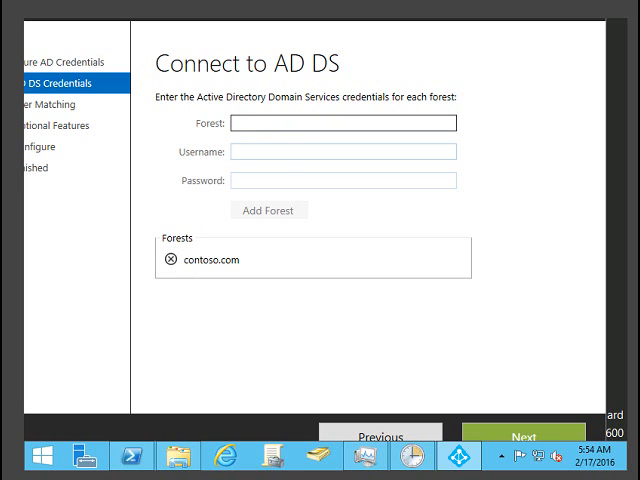
Step: Continue past the contoso.com AD DS credentials step toward Optional features
{"action": "left_click", "coordinate": [343, 152]}
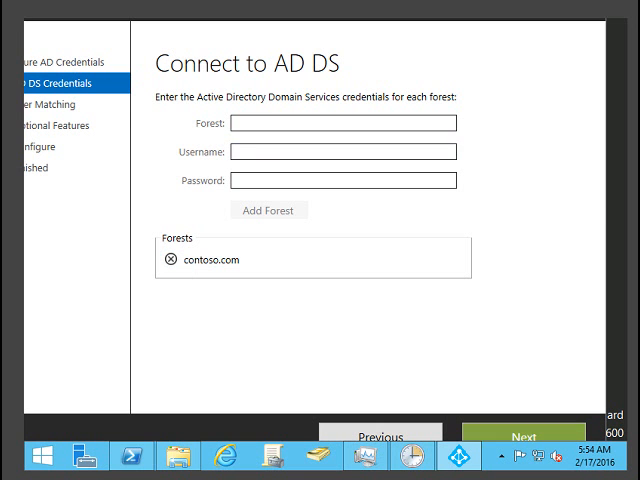
{"action": "left_click", "coordinate": [519, 434]}
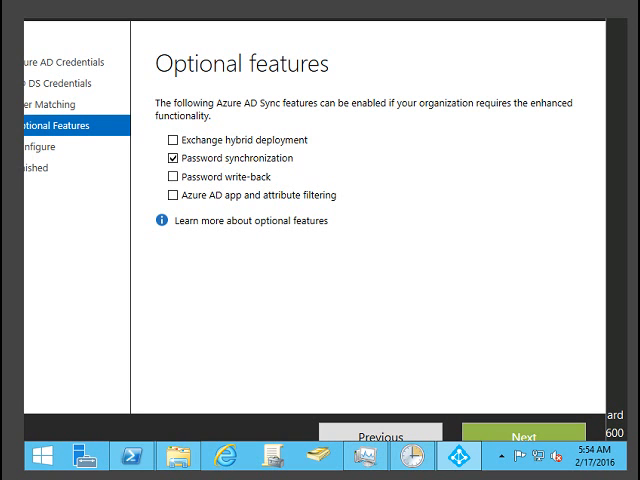
Step: Configure the default sync setup with Synchronize now unchecked, and finish the wizard
{"action": "left_click", "coordinate": [516, 434]}
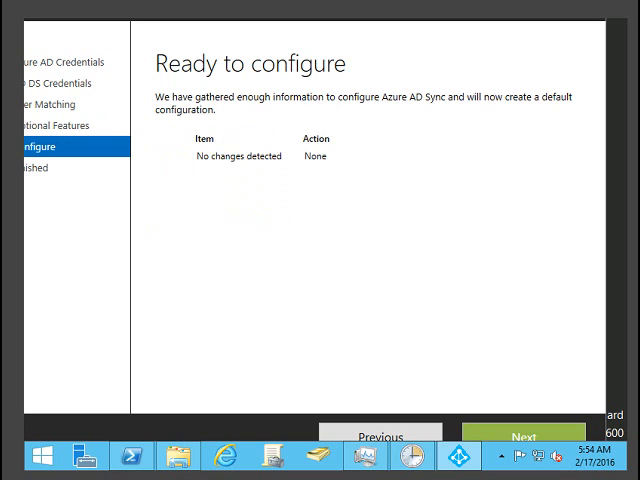
{"action": "left_click", "coordinate": [513, 434]}
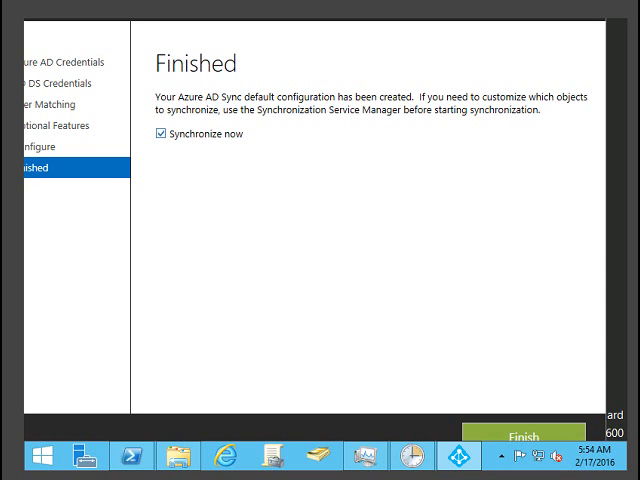
{"action": "left_click", "coordinate": [157, 135]}
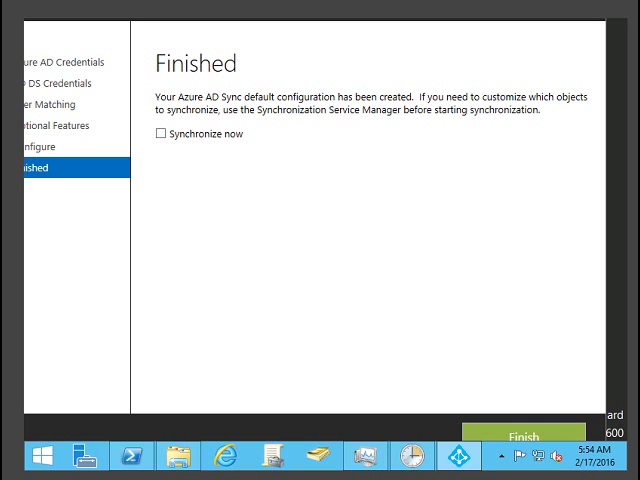
{"action": "left_click", "coordinate": [519, 434]}
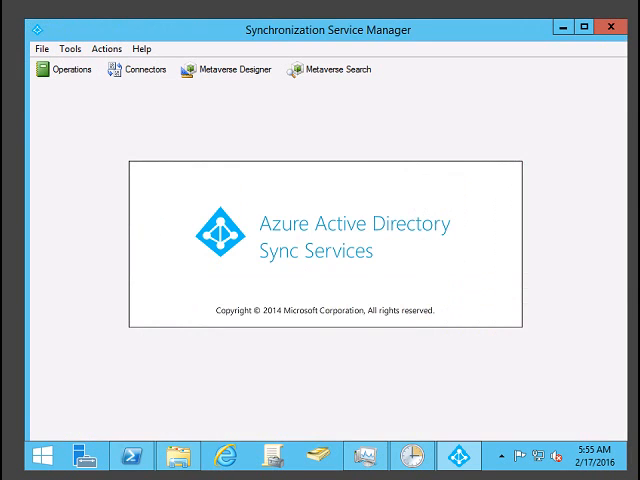
Step: Review operations, then open the contoso.com connector's properties from Connectors
{"action": "left_click", "coordinate": [64, 70]}
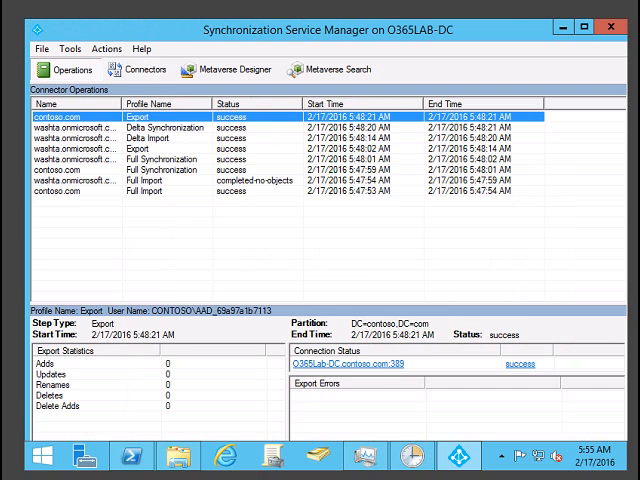
{"action": "left_click", "coordinate": [139, 69]}
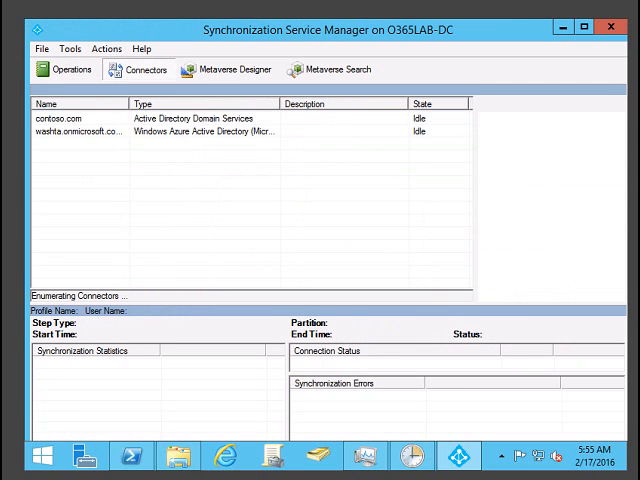
{"action": "left_click", "coordinate": [70, 117]}
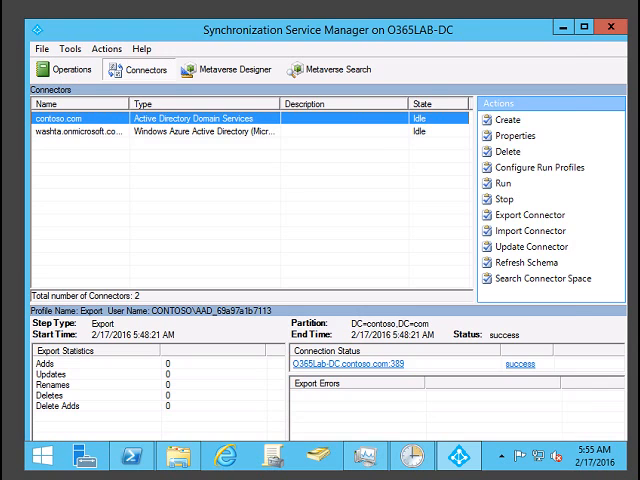
{"action": "left_click", "coordinate": [510, 135]}
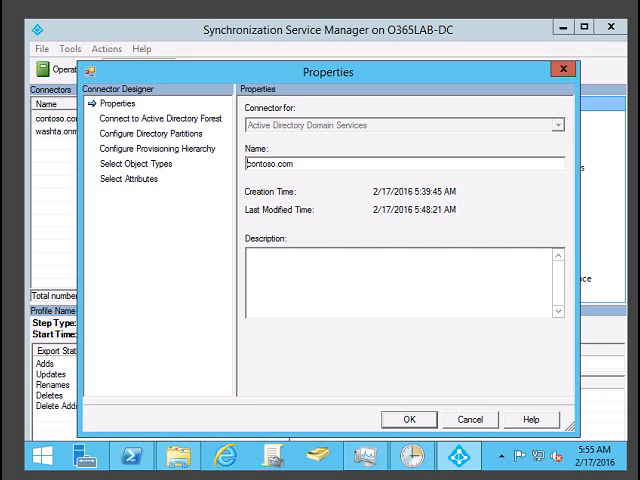
Step: Enter the account password for the contoso.com partition in Configure Directory Partitions
{"action": "left_click", "coordinate": [151, 133]}
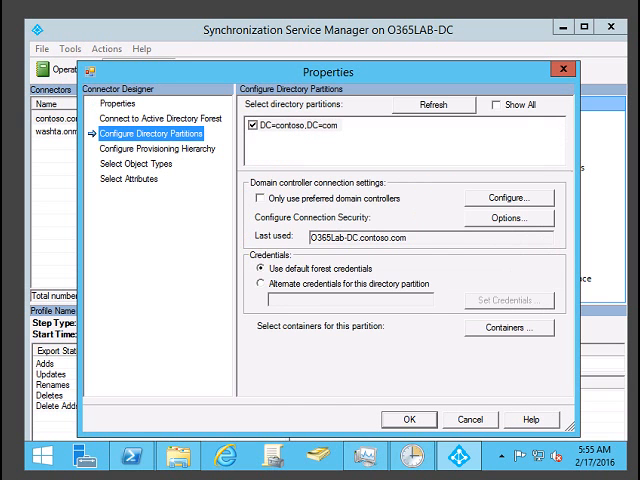
{"action": "left_click", "coordinate": [508, 300]}
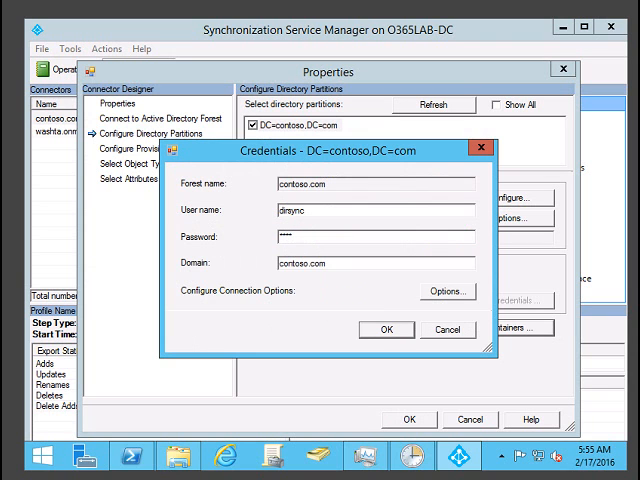
{"action": "type", "text": "*"}
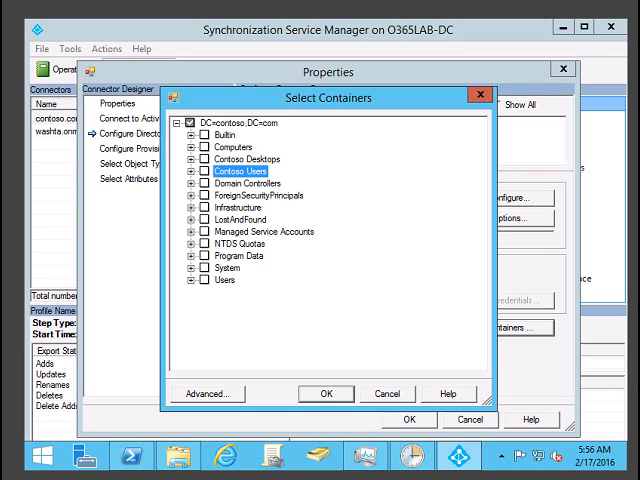
Step: Check only the Contoso Users container for the contoso.com connector
{"action": "left_click", "coordinate": [204, 171]}
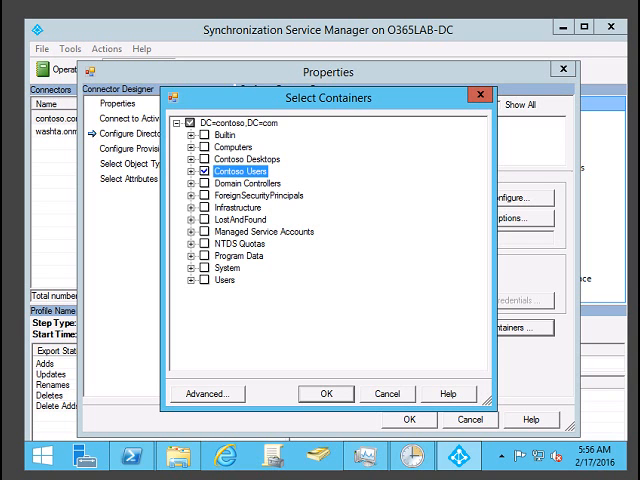
{"action": "left_click", "coordinate": [197, 171]}
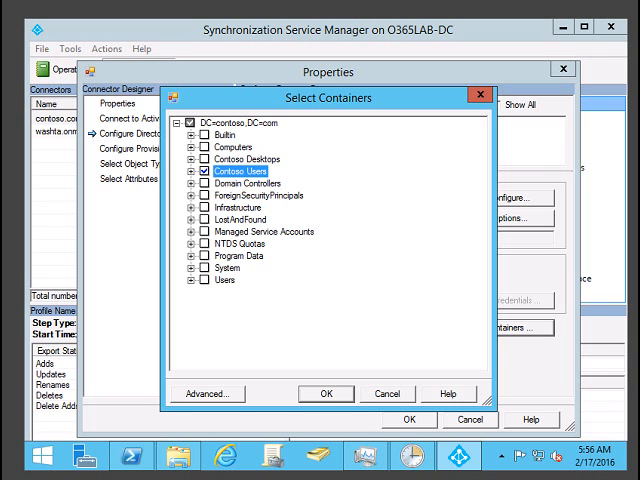
{"action": "left_click", "coordinate": [201, 171]}
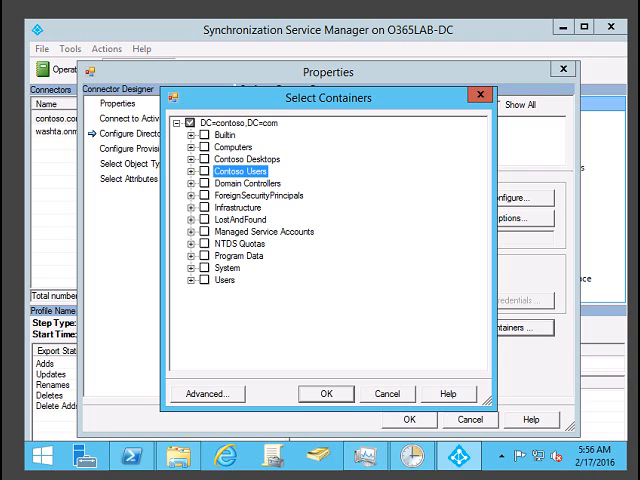
{"action": "left_click", "coordinate": [201, 171]}
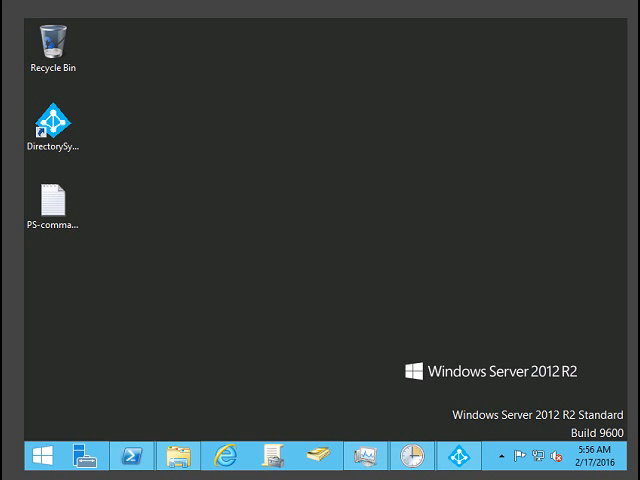
Step: Launch the DirectorySync Tool from its desktop shortcut
{"action": "left_click", "coordinate": [53, 120]}
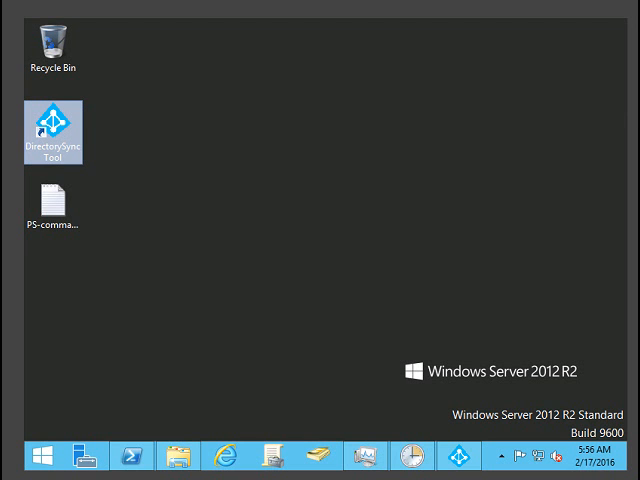
{"action": "double_click", "coordinate": [53, 125]}
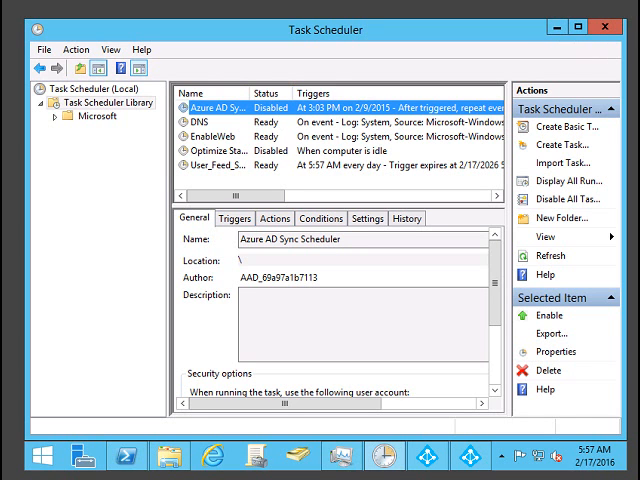
Step: Review the Azure AD Sync Scheduler task's triggers, actions and settings, then return to the wizard
{"action": "left_click", "coordinate": [248, 218]}
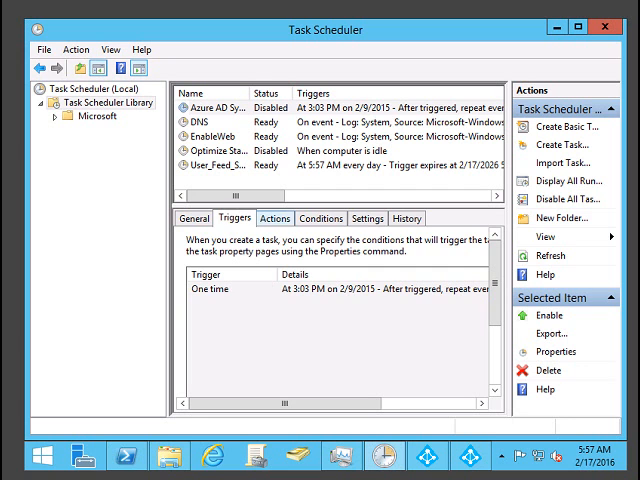
{"action": "left_click", "coordinate": [274, 218]}
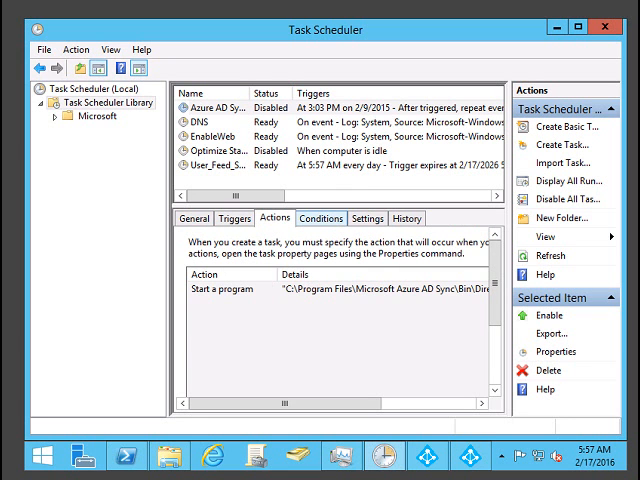
{"action": "left_click", "coordinate": [368, 218]}
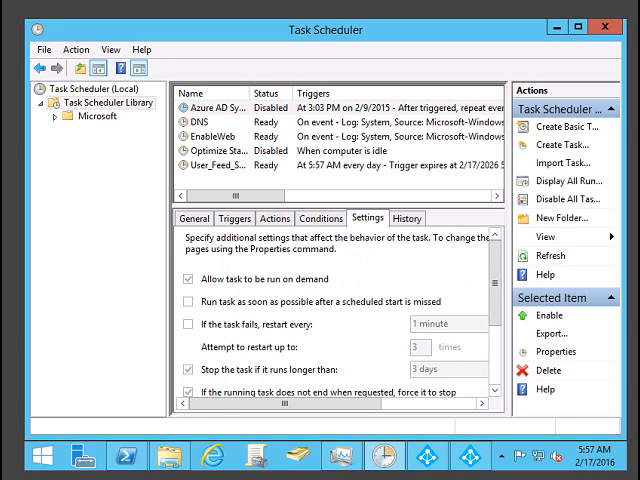
{"action": "left_click", "coordinate": [406, 218]}
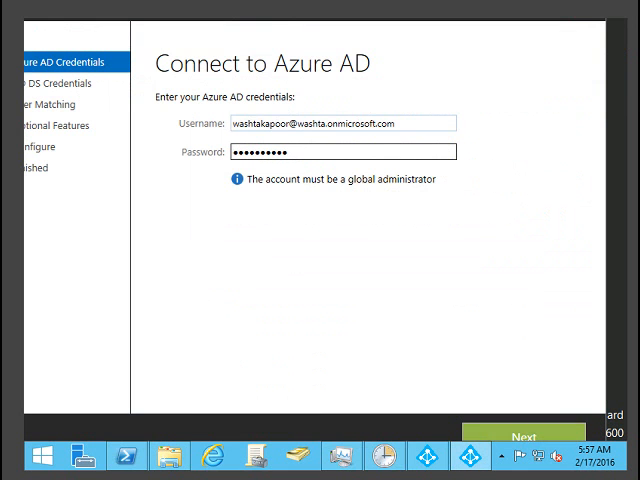
Step: Rerun the wizard keeping password synchronization, with Synchronize now checked, and finish
{"action": "left_click", "coordinate": [521, 434]}
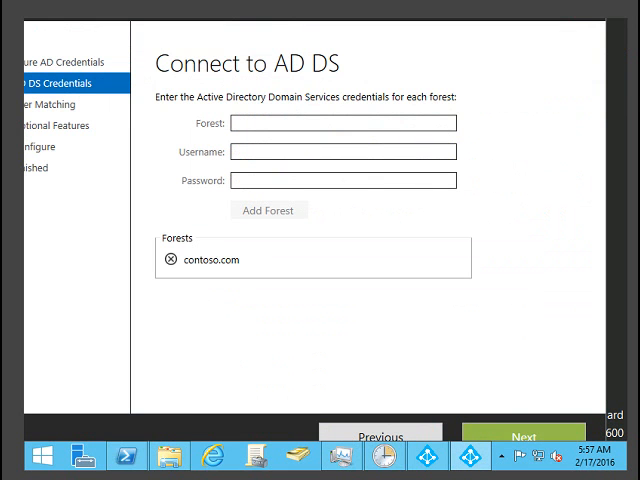
{"action": "left_click", "coordinate": [520, 435]}
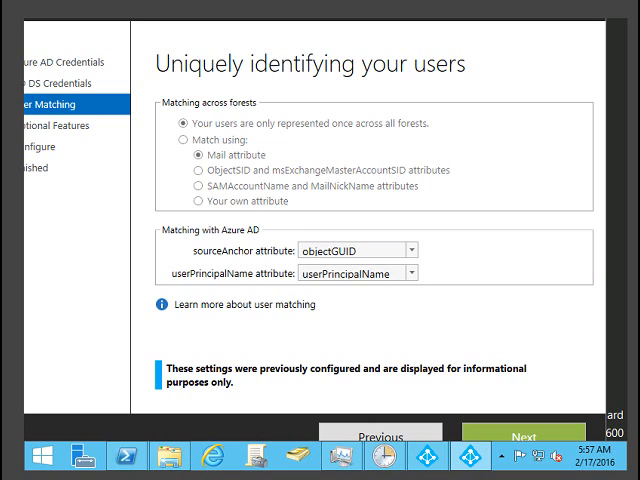
{"action": "left_click", "coordinate": [519, 434]}
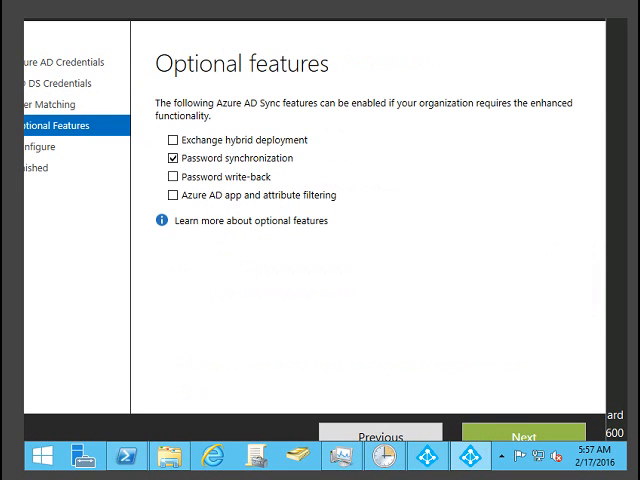
{"action": "left_click", "coordinate": [516, 434]}
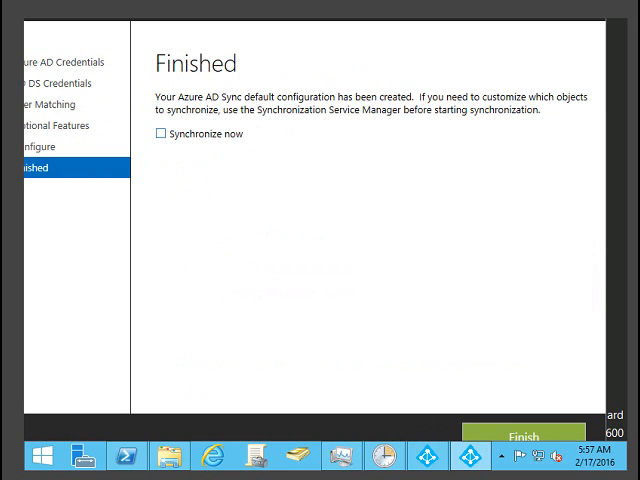
{"action": "left_click", "coordinate": [162, 135]}
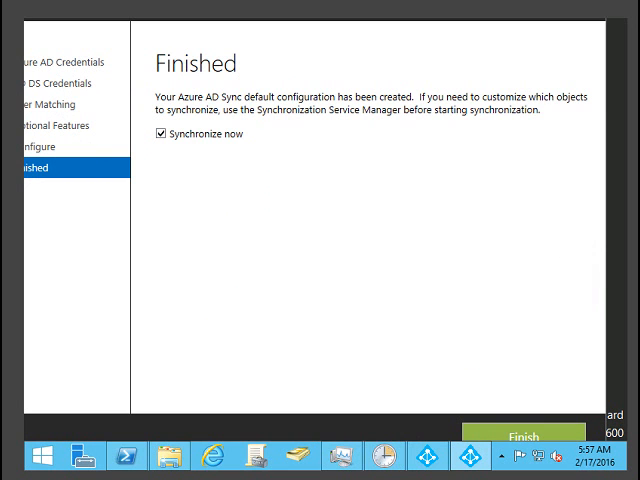
{"action": "left_click", "coordinate": [521, 434]}
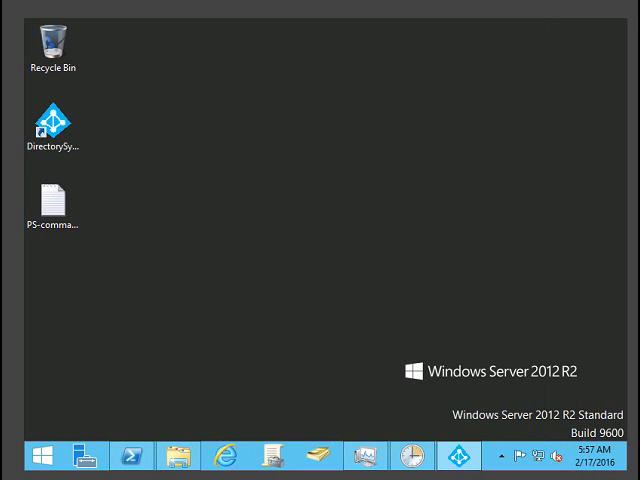
Step: Reopen Synchronization Service Manager and inspect the contoso.com Delta Synchronization run
{"action": "left_click", "coordinate": [466, 456]}
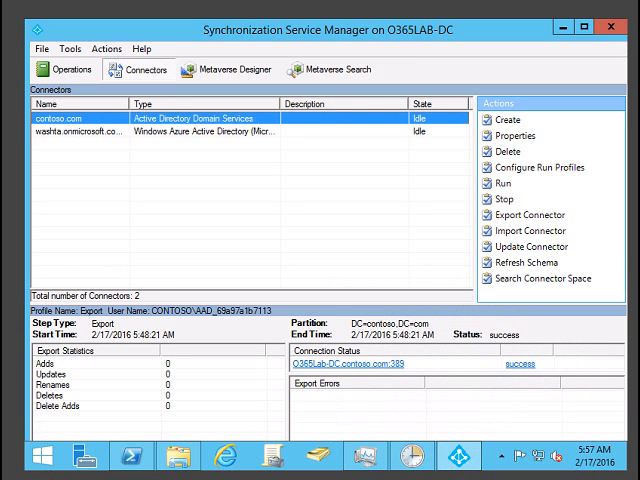
{"action": "left_click", "coordinate": [63, 69]}
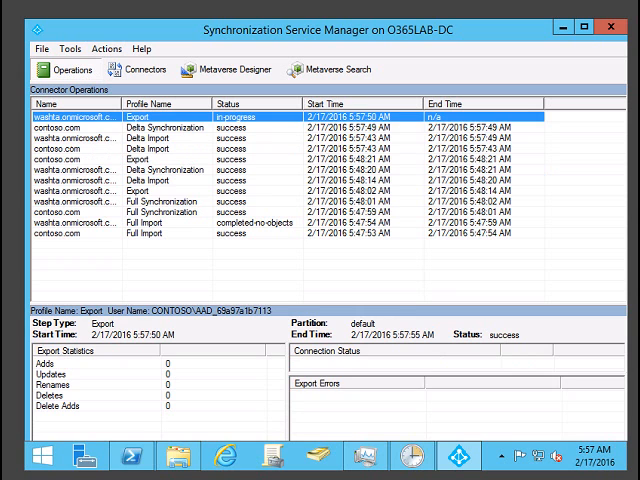
{"action": "left_click", "coordinate": [150, 133]}
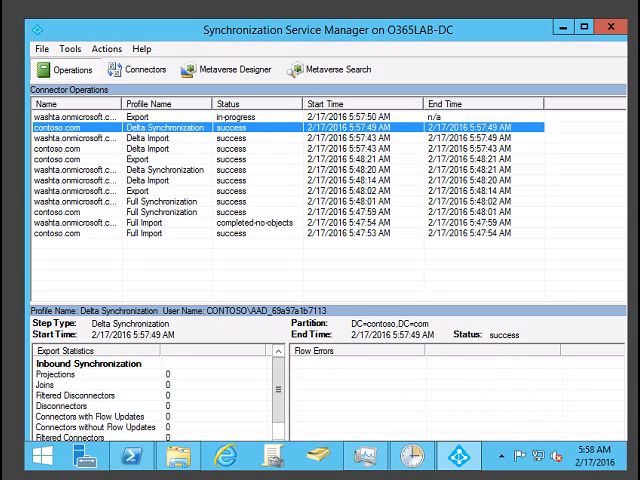